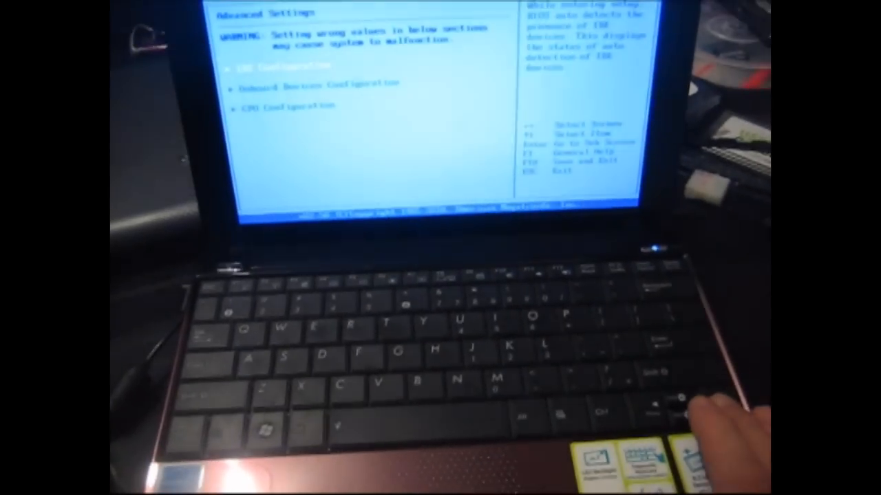
- Set Boot Booster to Disabled in the BIOS boot settings
{"action": "key", "text": "right"}
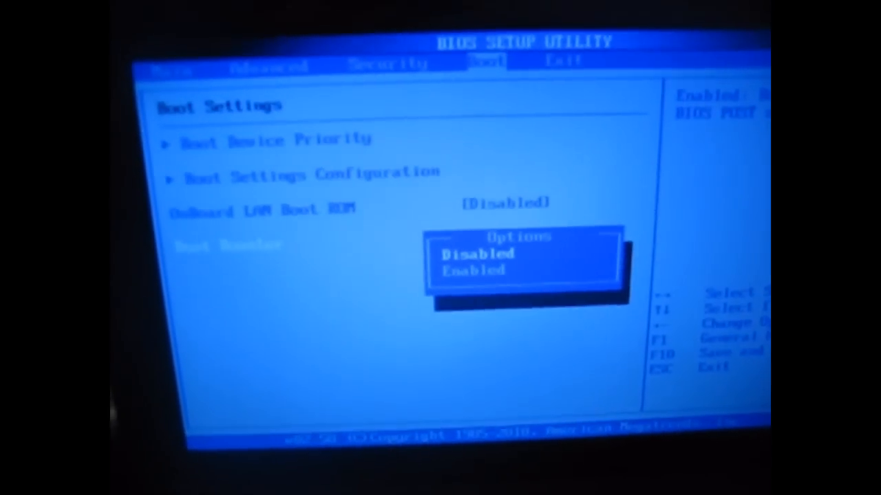
{"action": "key", "text": "enter"}
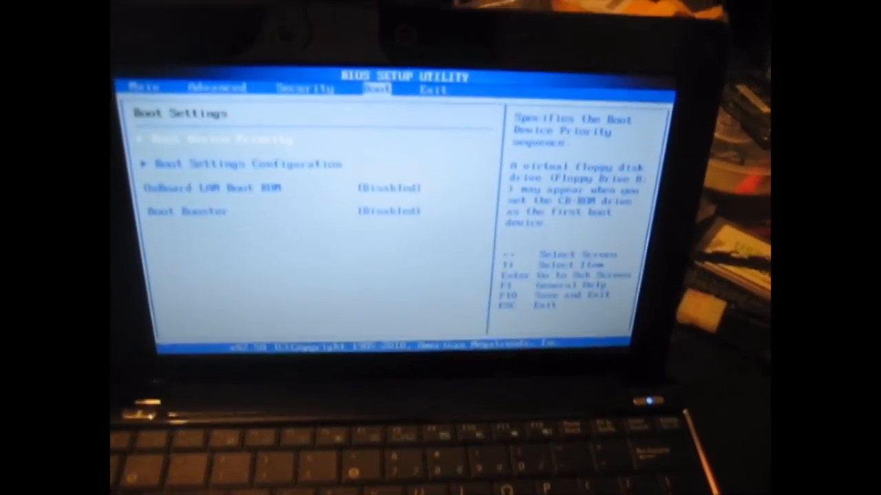
- Save the BIOS changes and exit so the netbook restarts into recovery
{"action": "key", "text": "Right"}
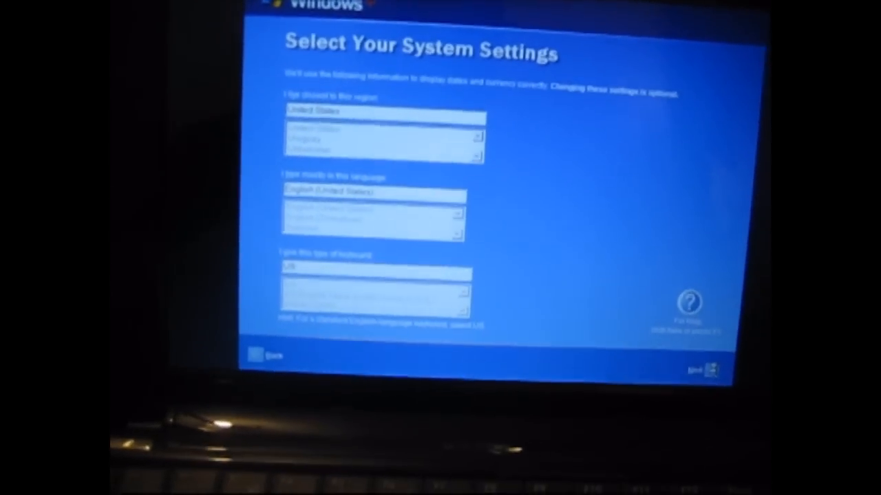
- Keep United States region, English language and keyboard defaults and continue to the EULA
{"action": "left_click", "coordinate": [701, 369]}
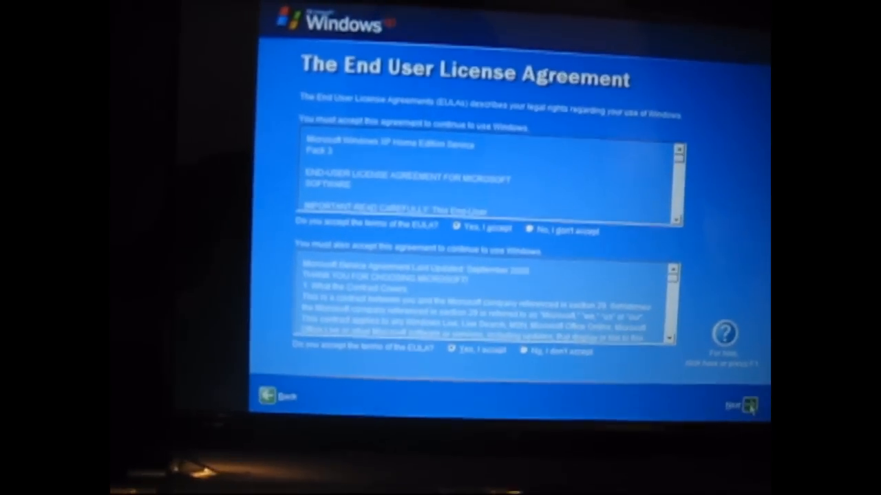
- Accept both license agreements and pass the Automatic Updates choice to reach computer naming
{"action": "left_click", "coordinate": [750, 405]}
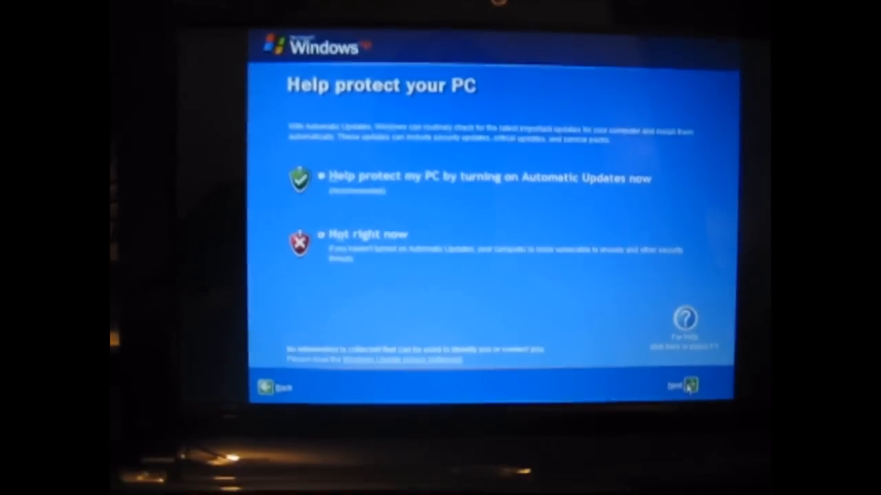
{"action": "left_click", "coordinate": [688, 385]}
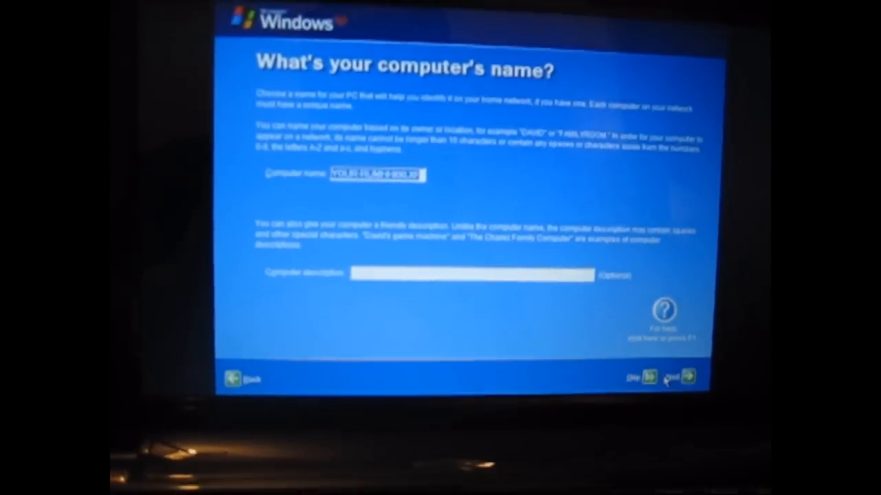